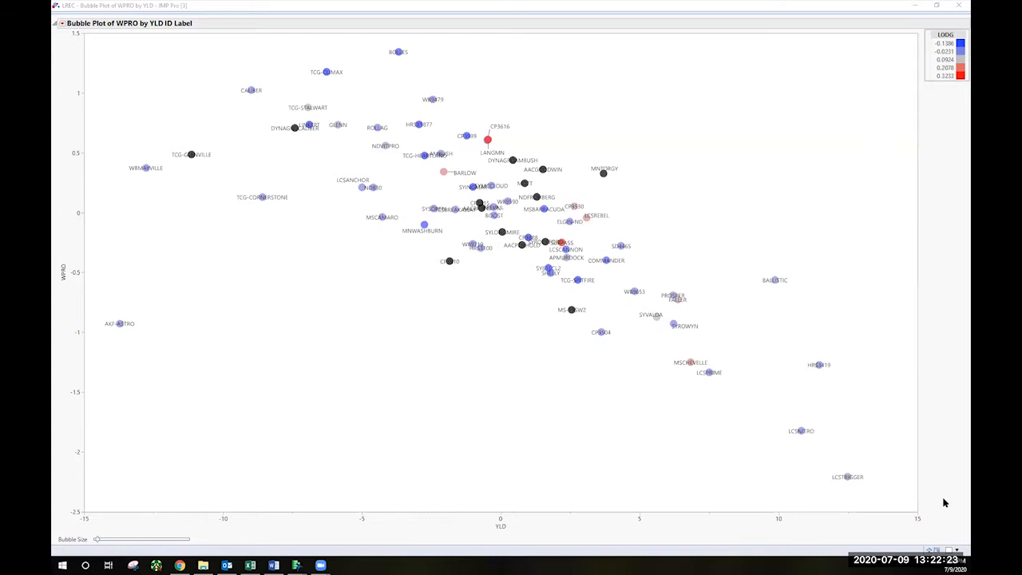
pyautogui.moveTo(530, 479)
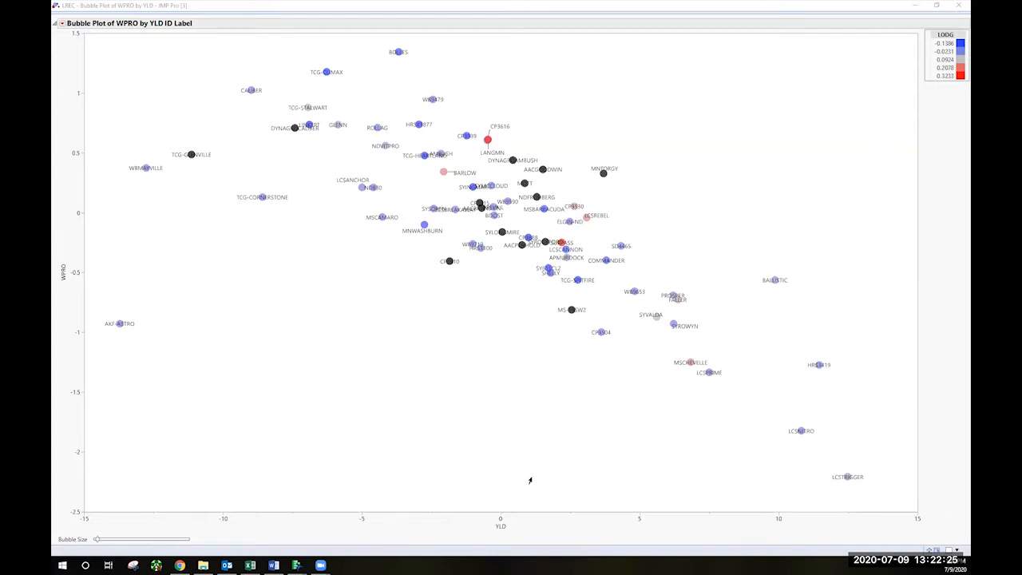
pyautogui.moveTo(338, 509)
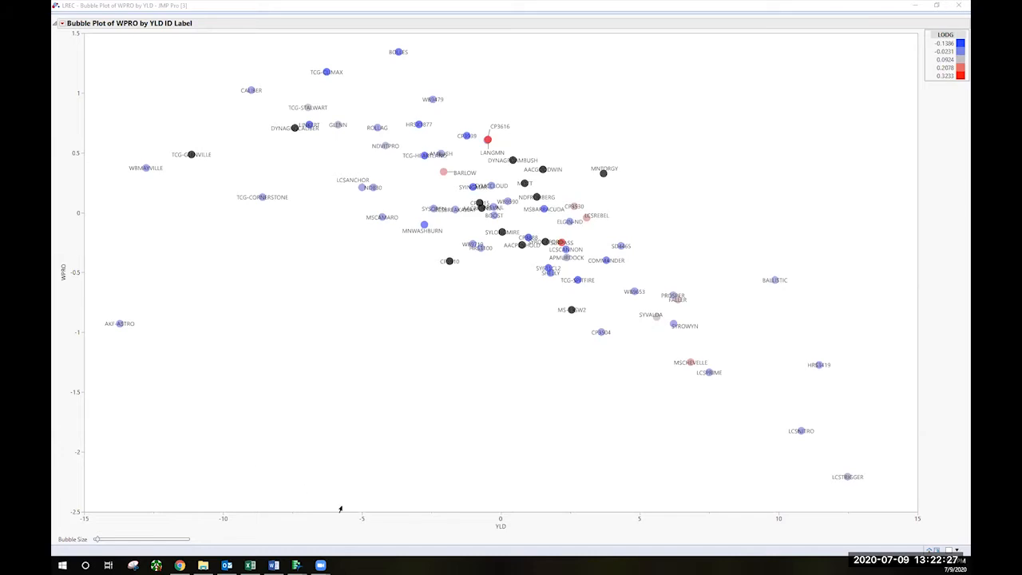
pyautogui.moveTo(101, 311)
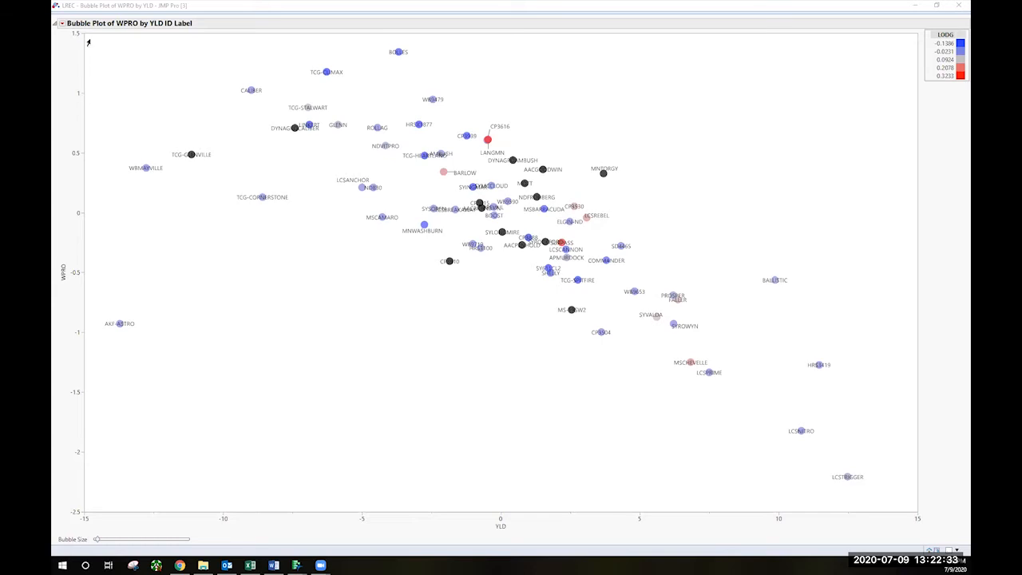
pyautogui.moveTo(773, 483)
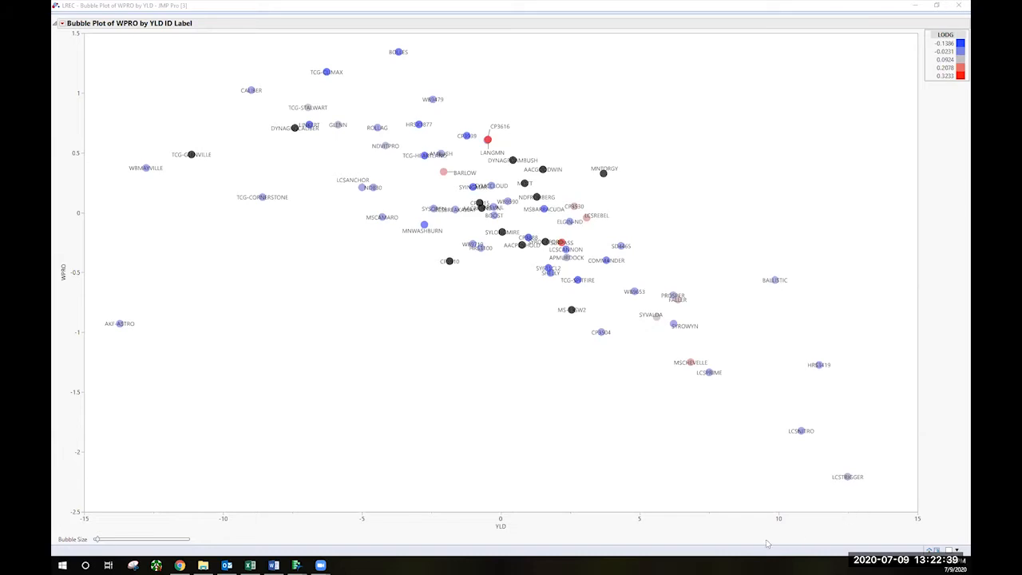
pyautogui.moveTo(118, 141)
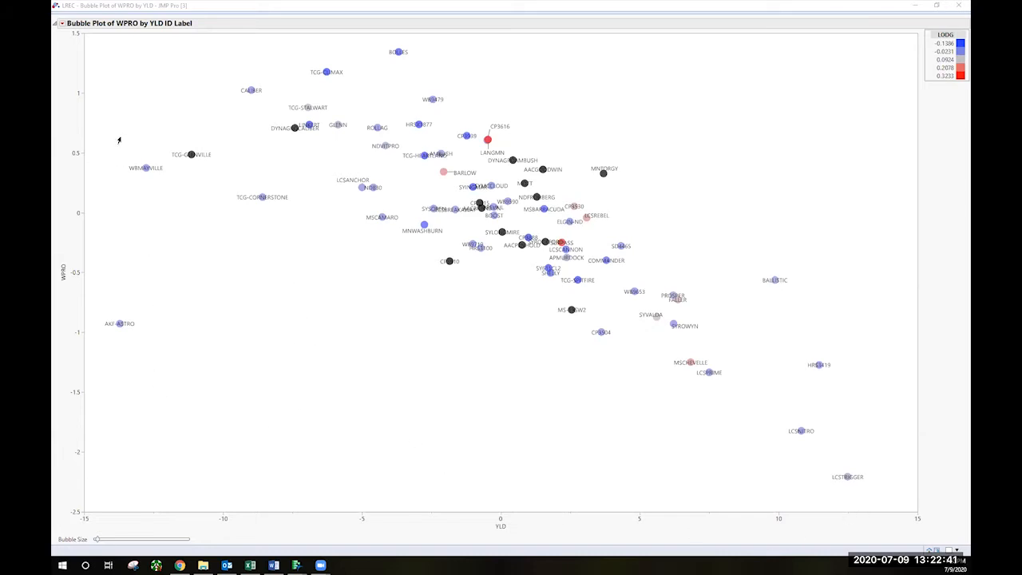
pyautogui.moveTo(138, 50)
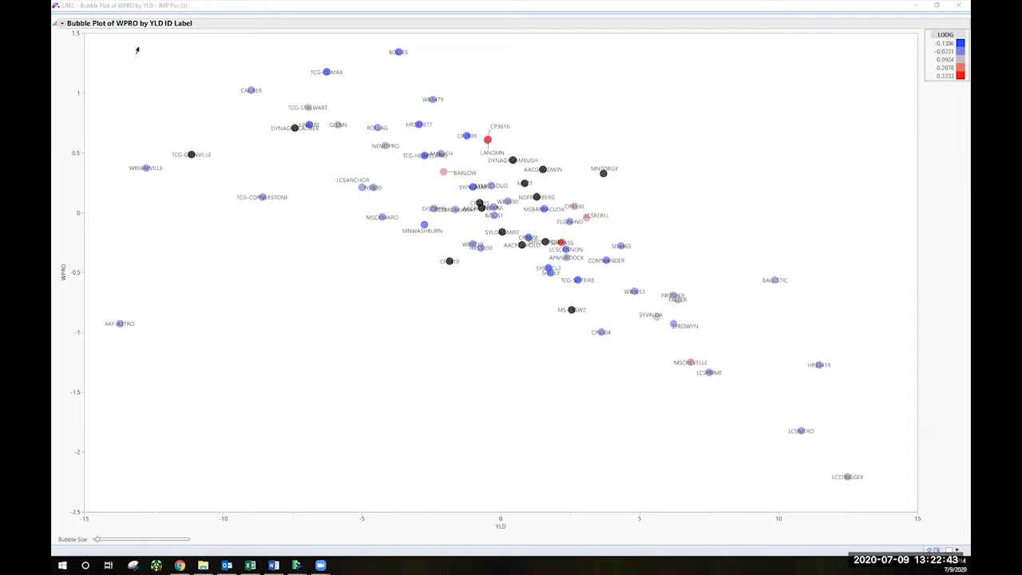
pyautogui.moveTo(141, 61)
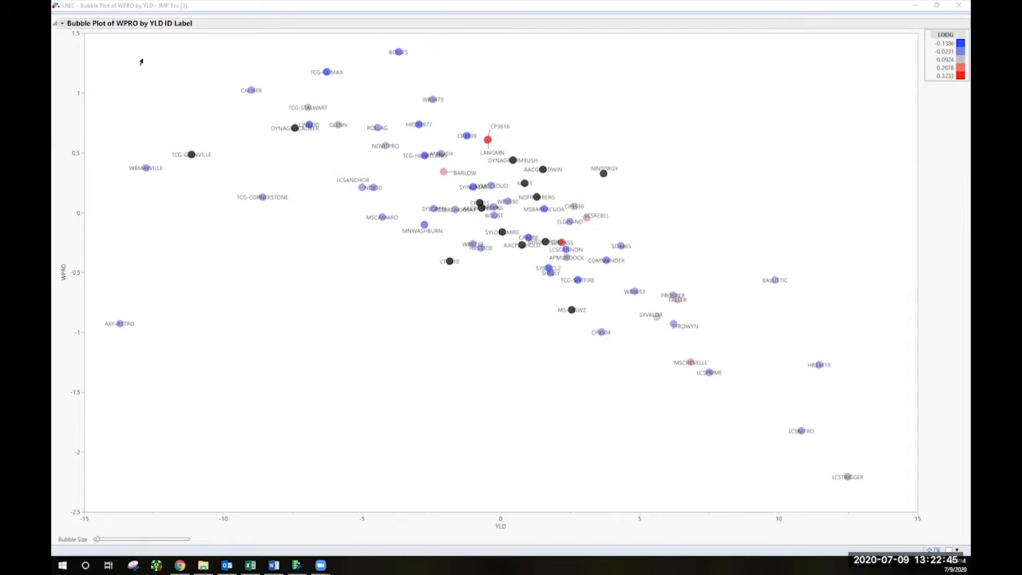
pyautogui.moveTo(841, 450)
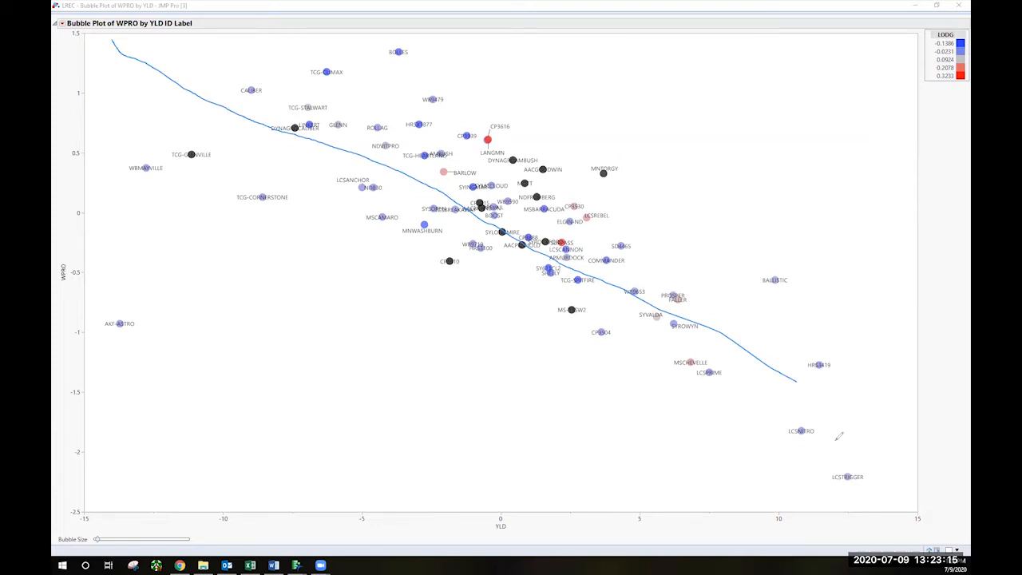
pyautogui.moveTo(112, 97)
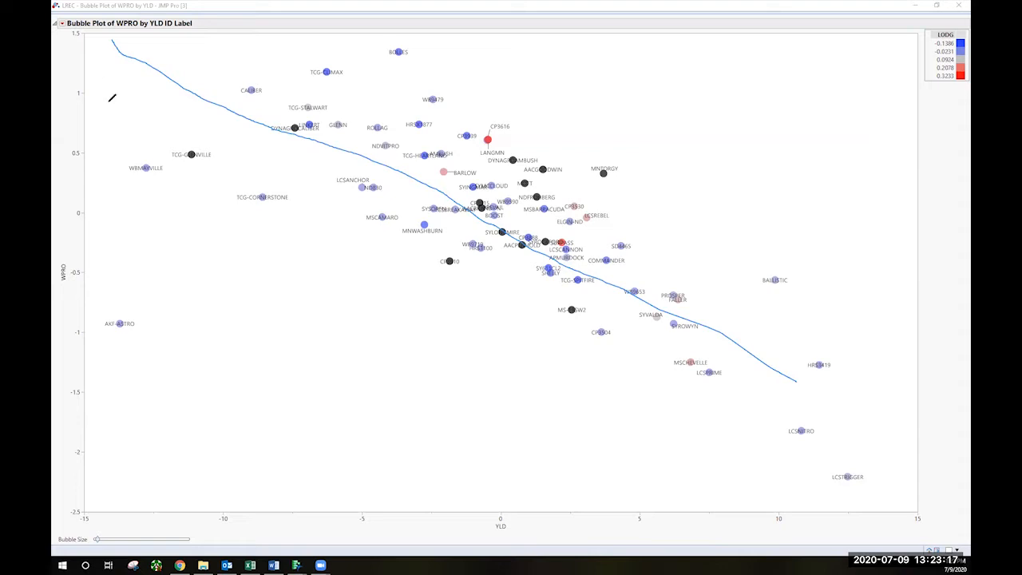
pyautogui.moveTo(131, 80)
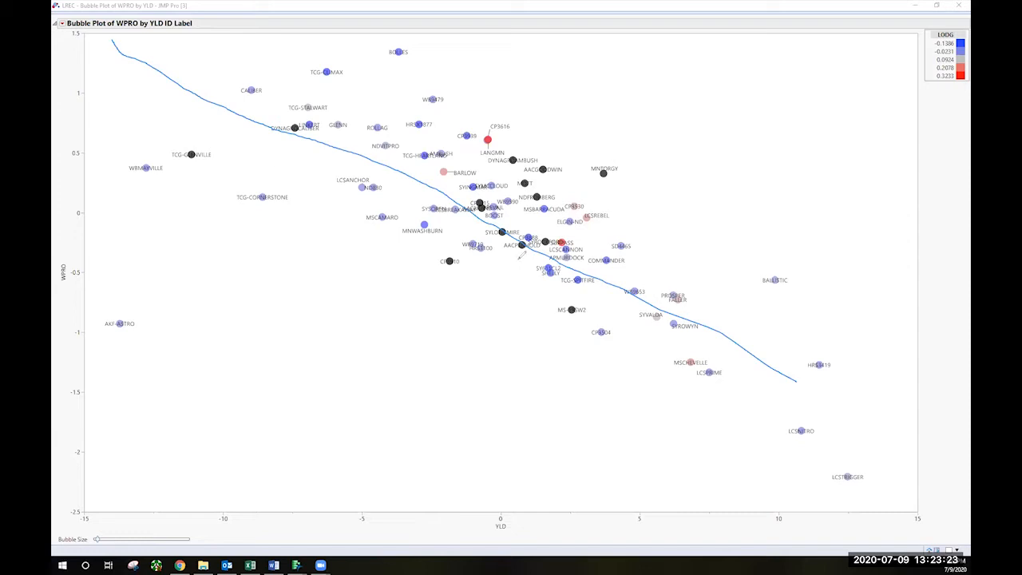
pyautogui.moveTo(568, 364)
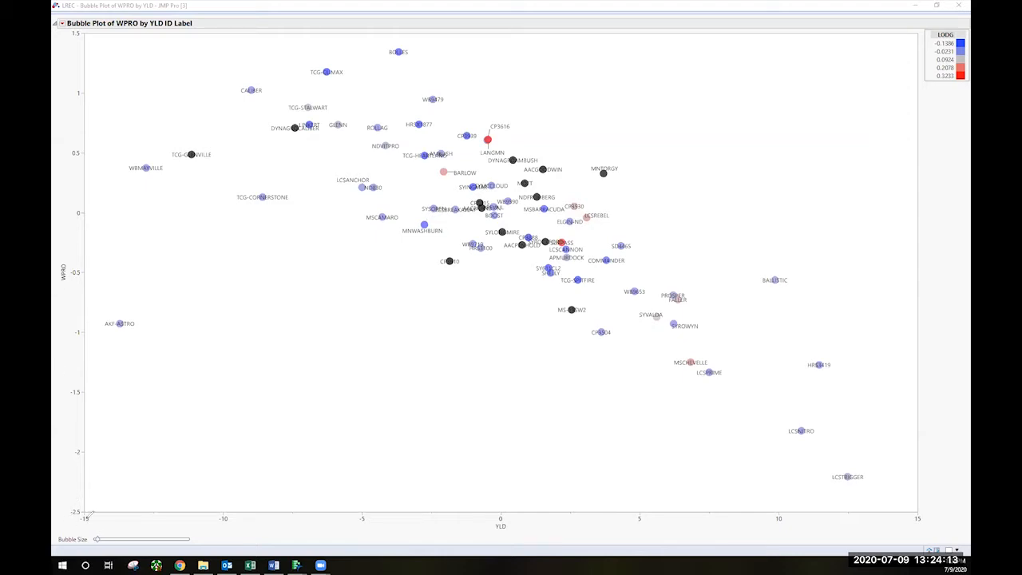
pyautogui.moveTo(837, 488)
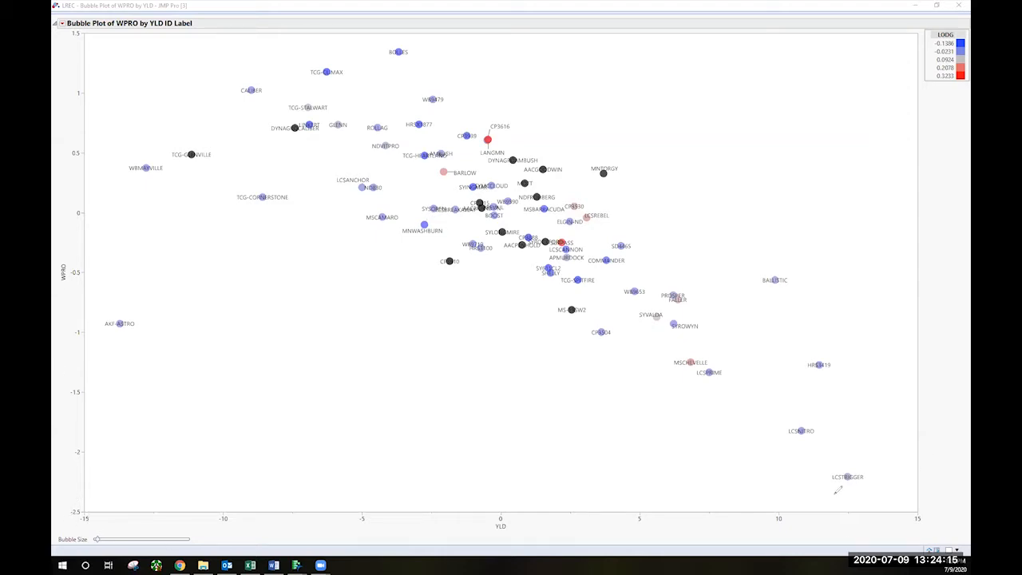
pyautogui.moveTo(479, 256)
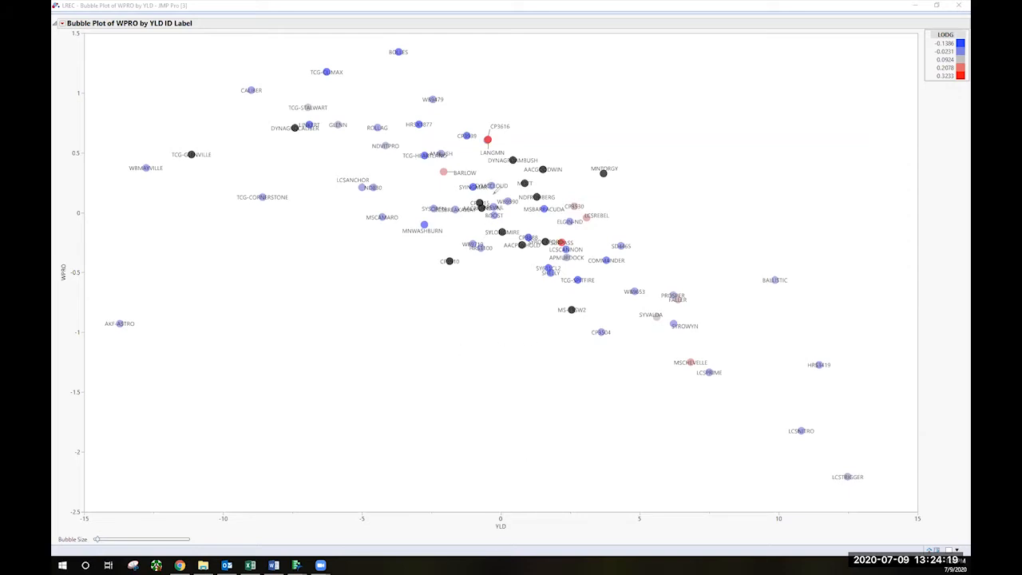
pyautogui.moveTo(495, 191)
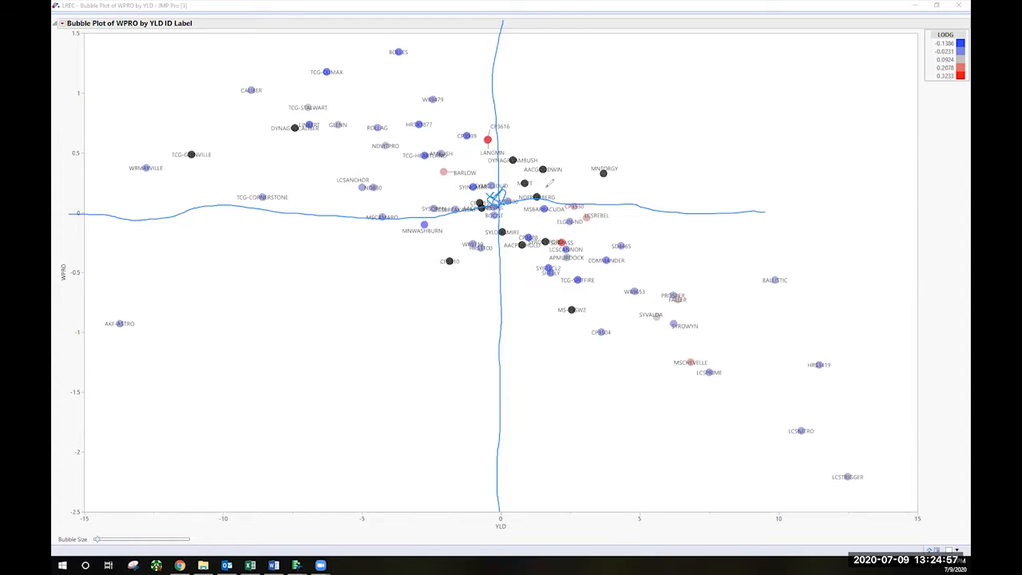
pyautogui.moveTo(255, 72)
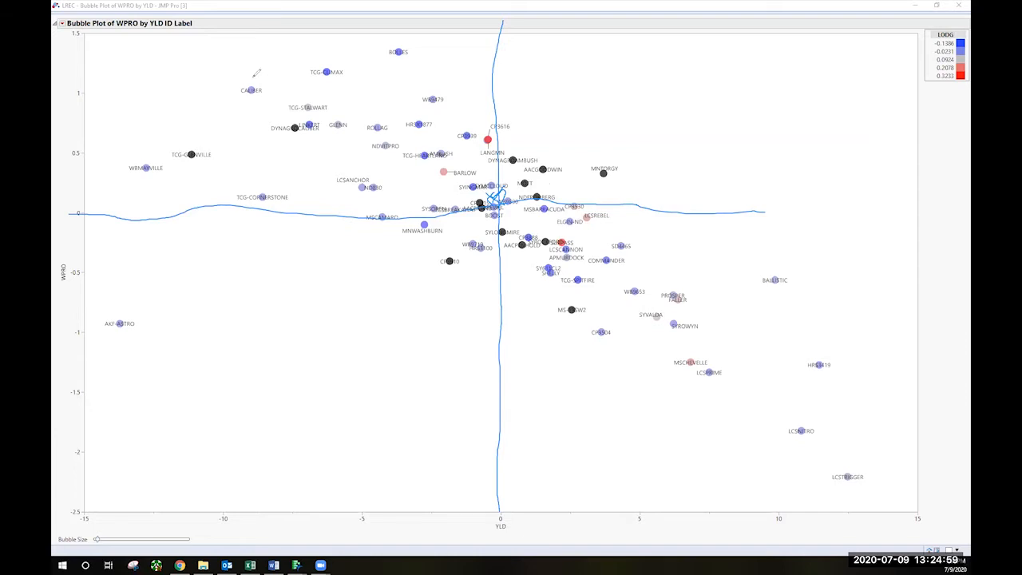
pyautogui.moveTo(629, 172)
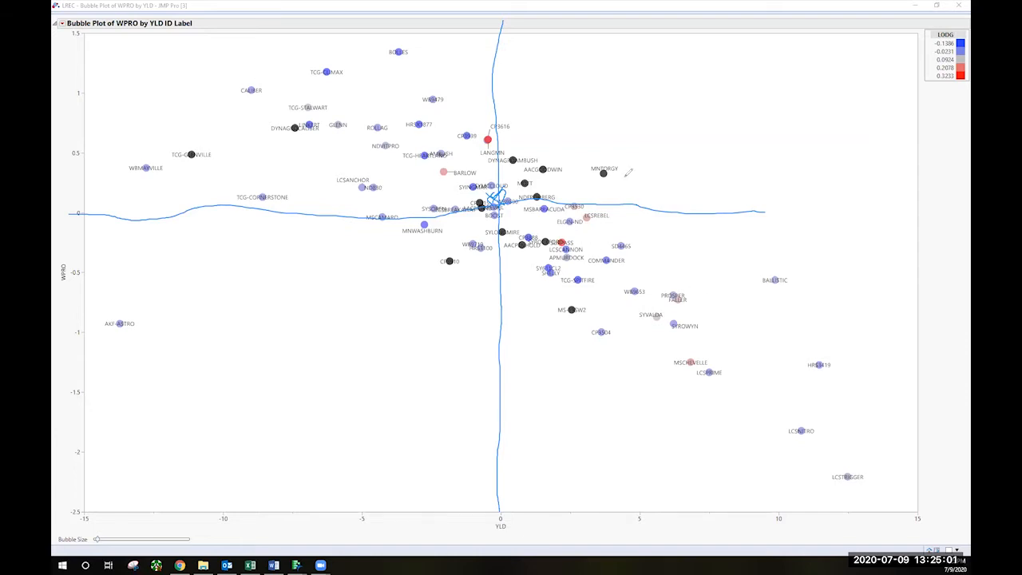
pyautogui.moveTo(626, 175)
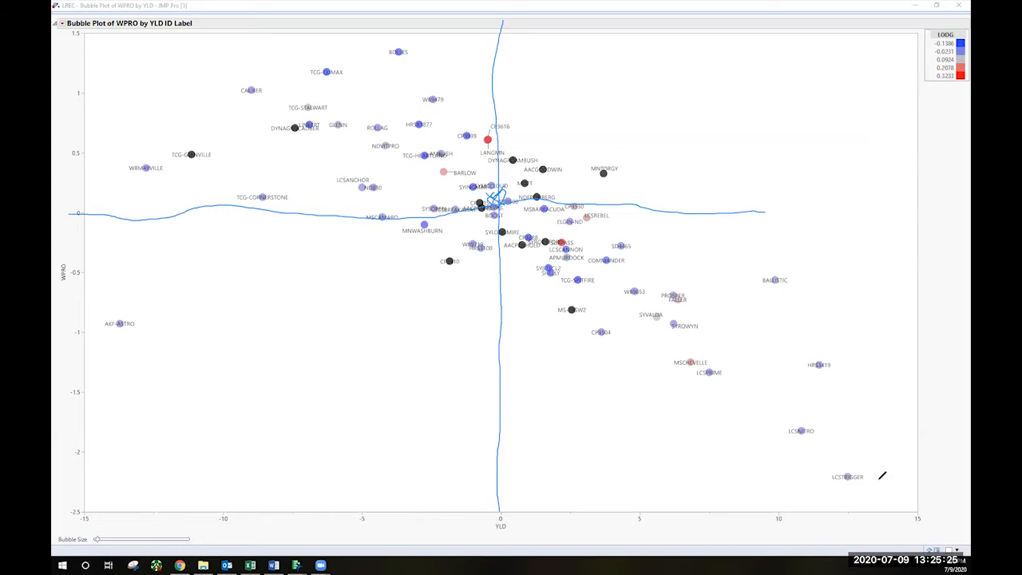
pyautogui.moveTo(876, 425)
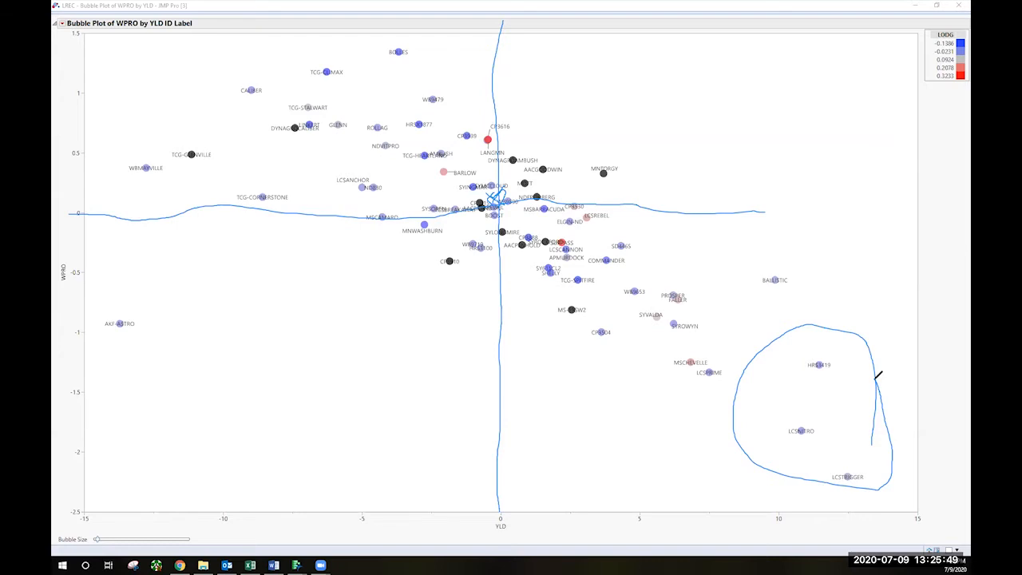
pyautogui.moveTo(709, 121)
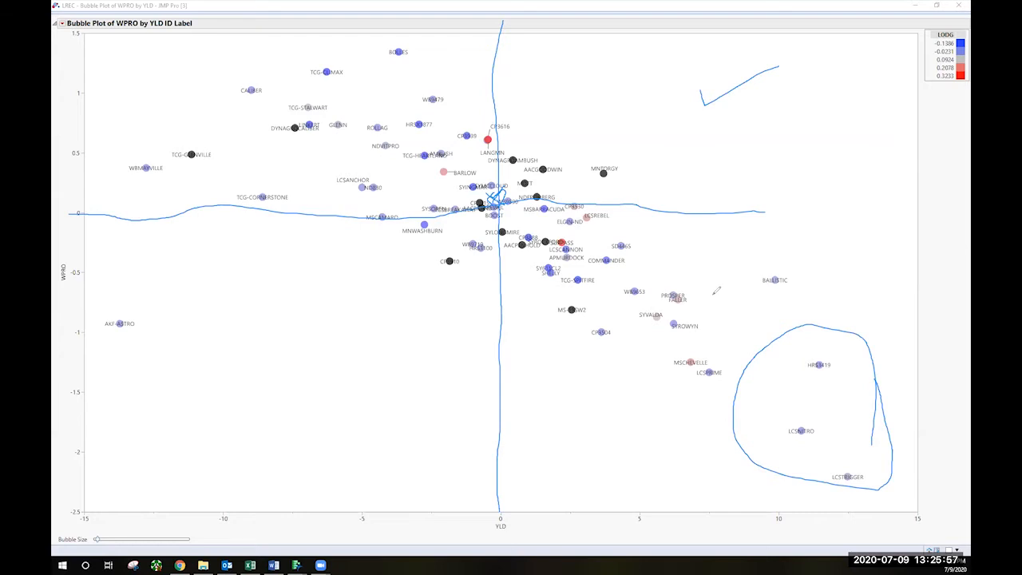
pyautogui.moveTo(759, 352)
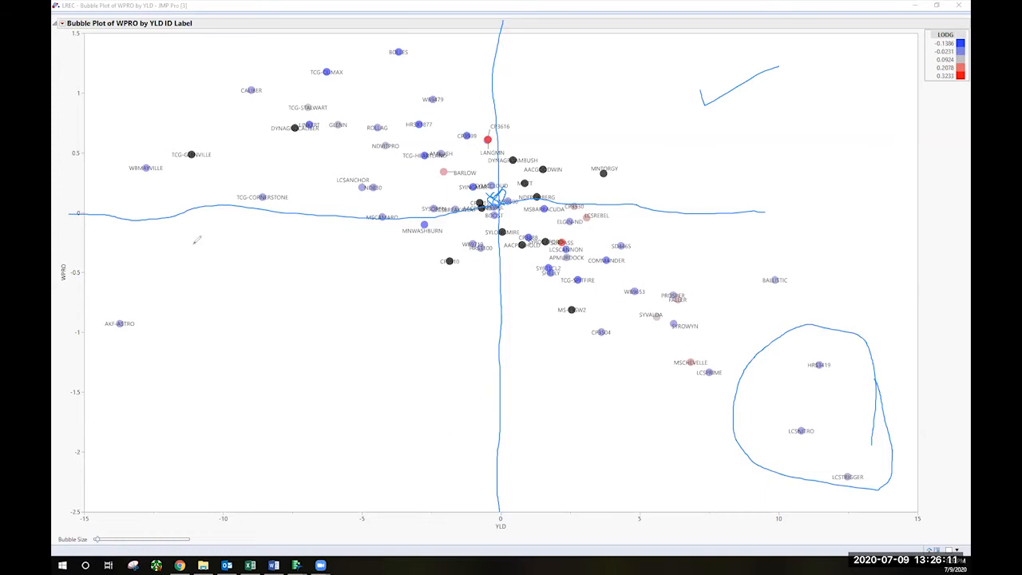
pyautogui.moveTo(230, 38)
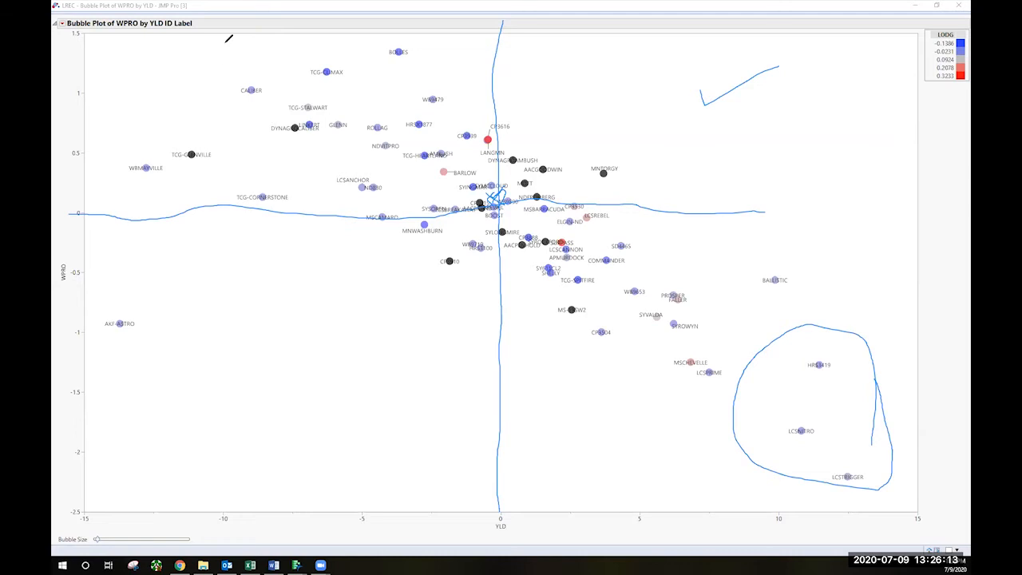
pyautogui.moveTo(301, 268)
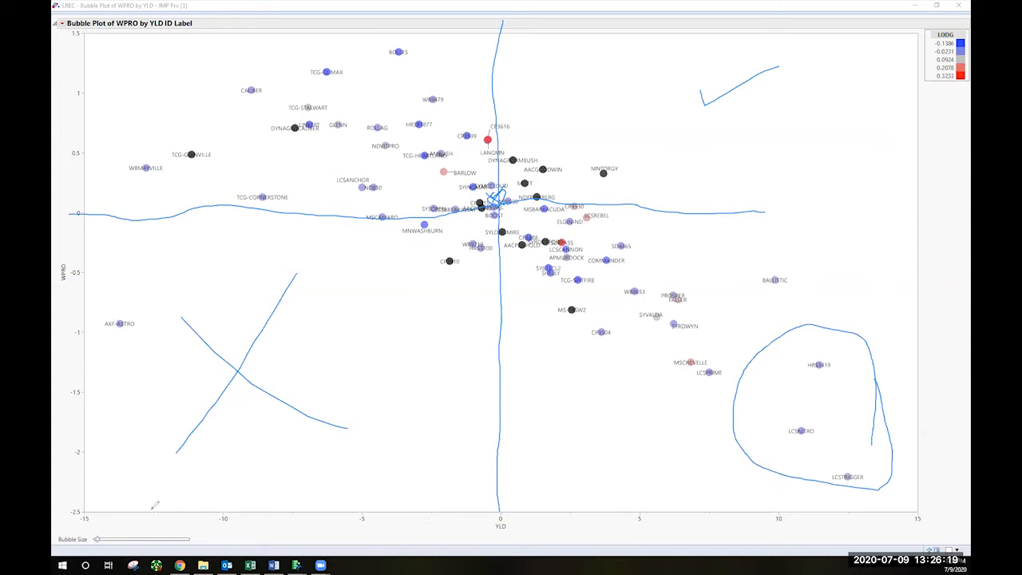
pyautogui.moveTo(323, 389)
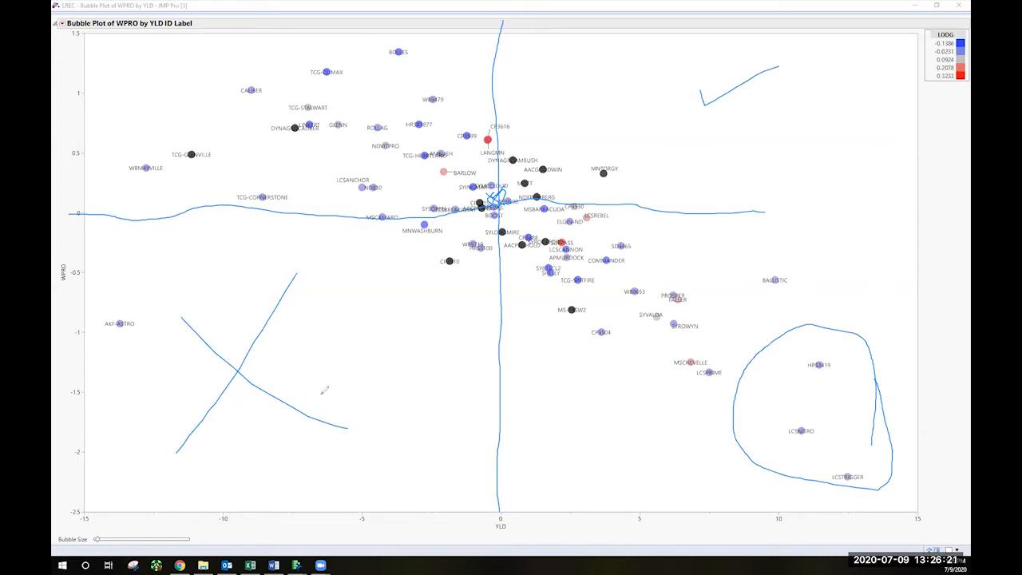
pyautogui.moveTo(197, 125)
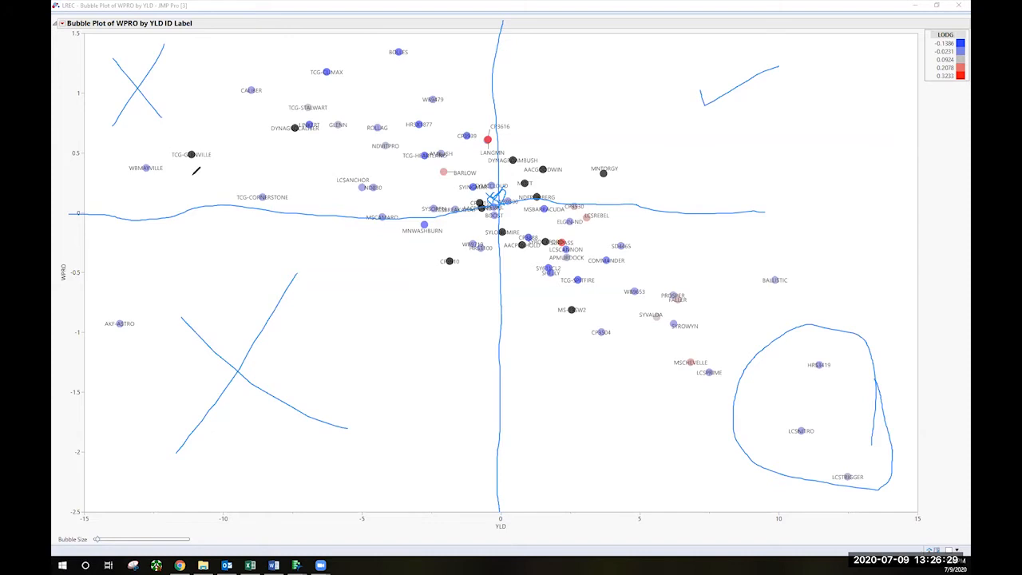
pyautogui.moveTo(163, 137)
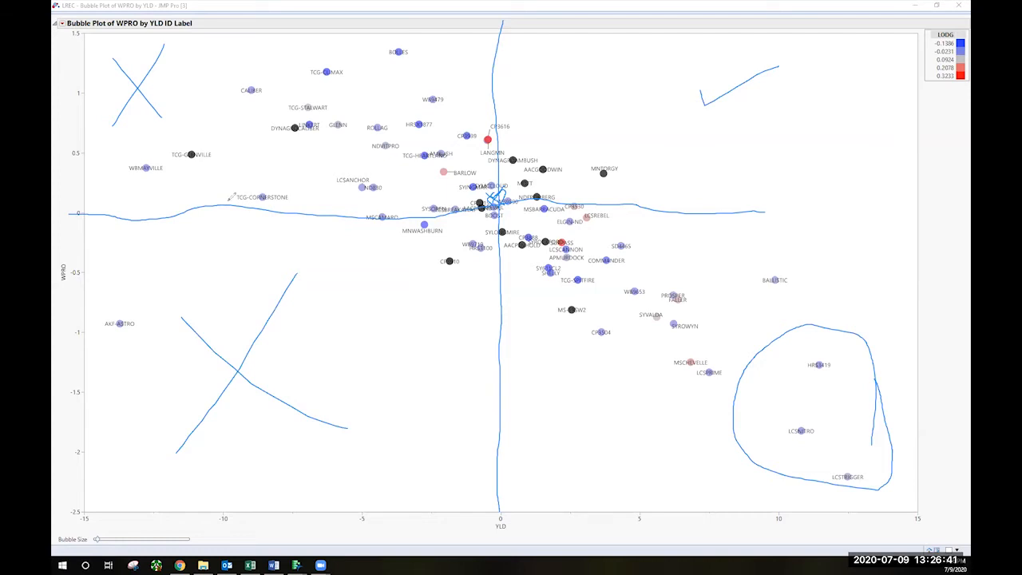
pyautogui.moveTo(275, 158)
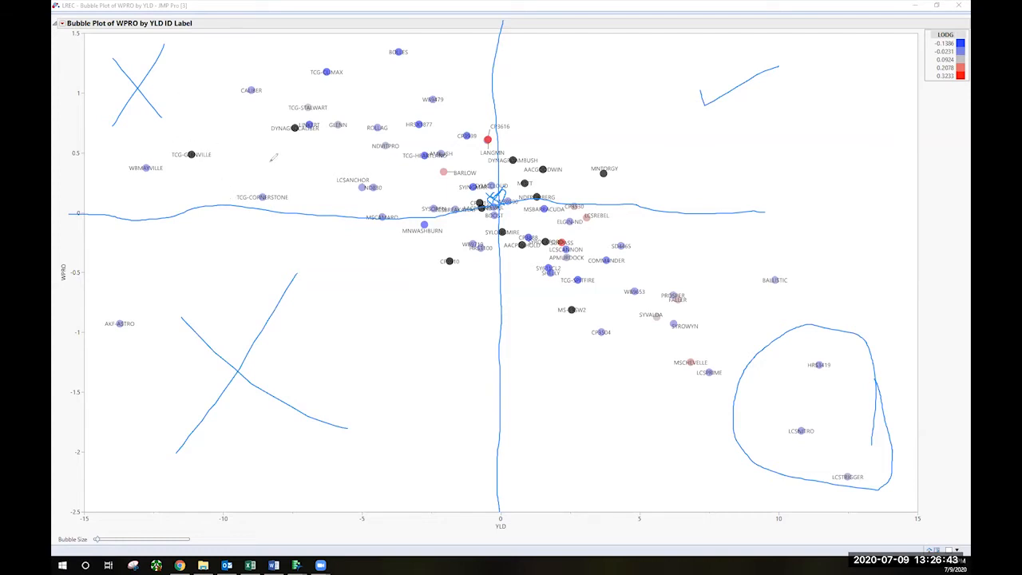
pyautogui.moveTo(402, 191)
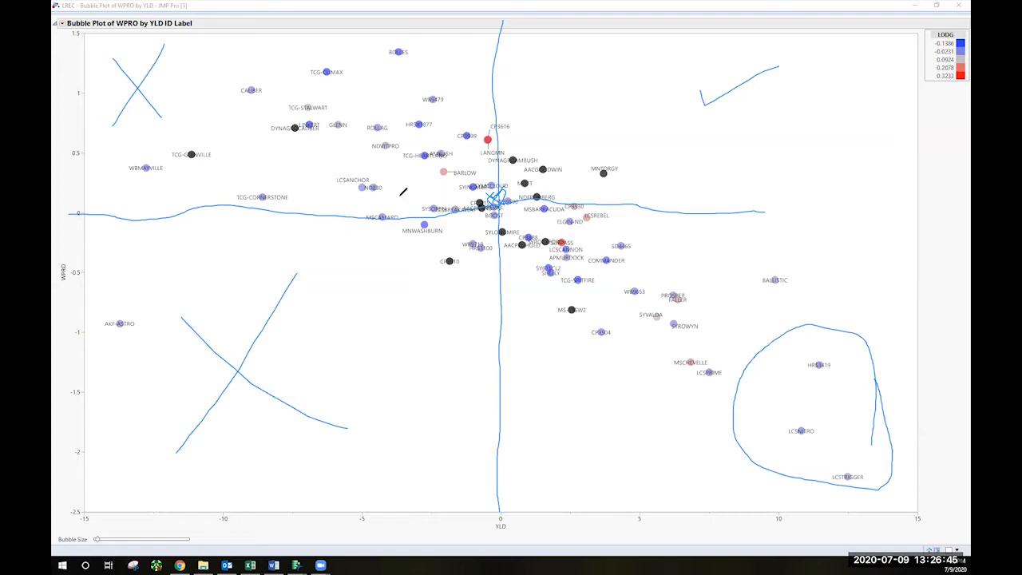
pyautogui.moveTo(262, 109)
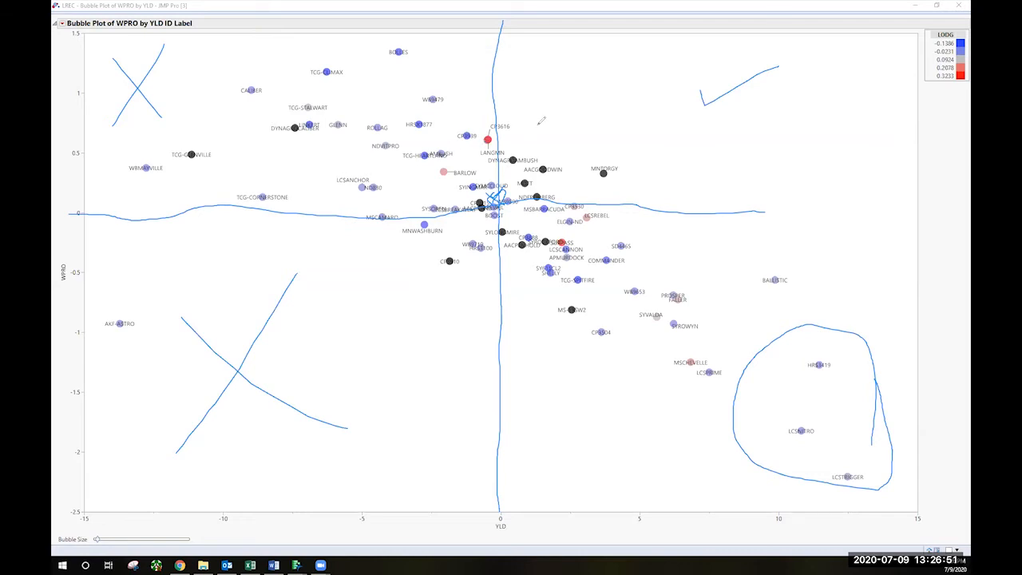
# Draw a large pen loop encircling the central cluster of variety bubbles near the origin
pyautogui.moveTo(543, 120); pyautogui.dragTo(406, 249)
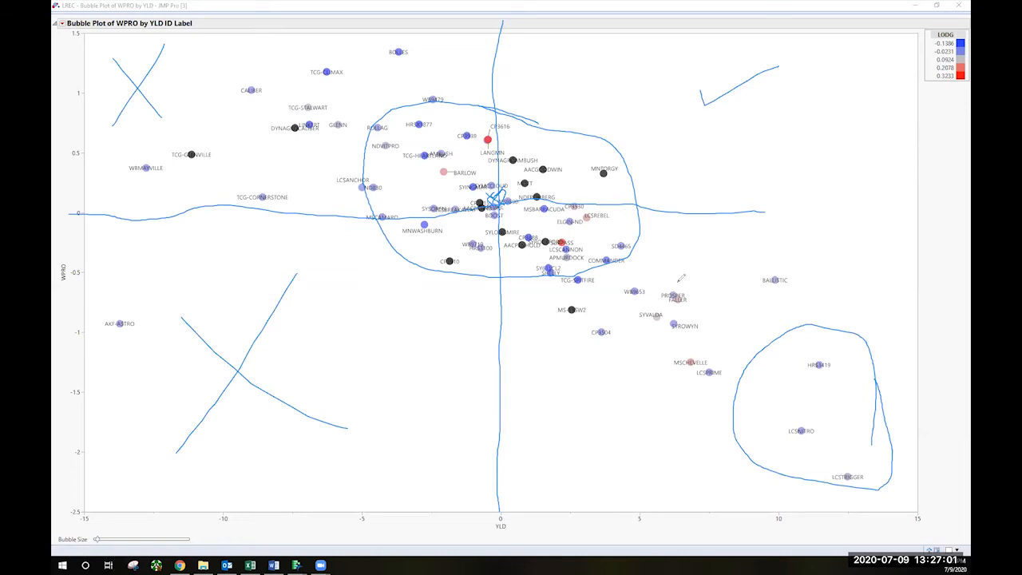
pyautogui.moveTo(603, 287)
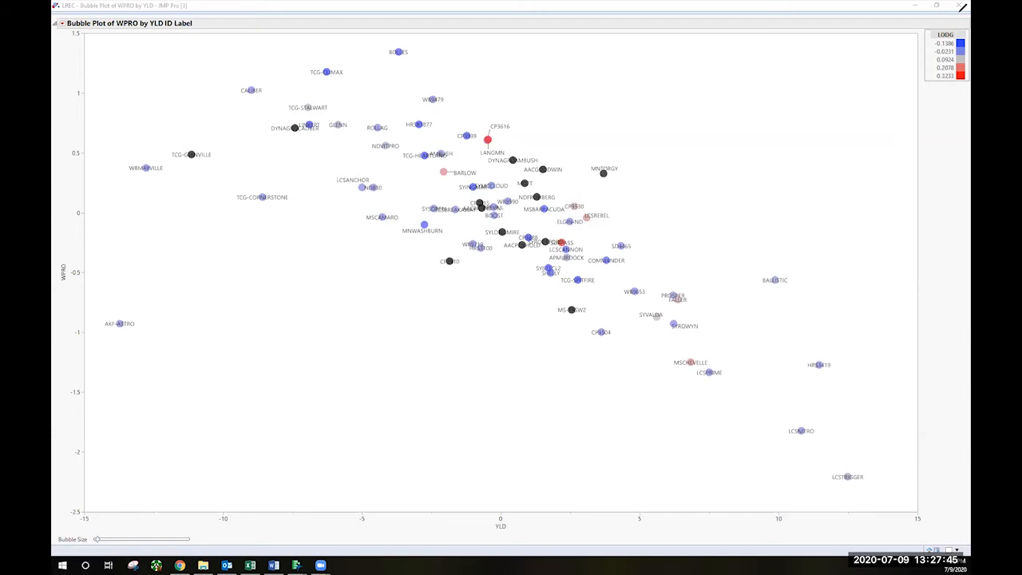
pyautogui.moveTo(546, 144)
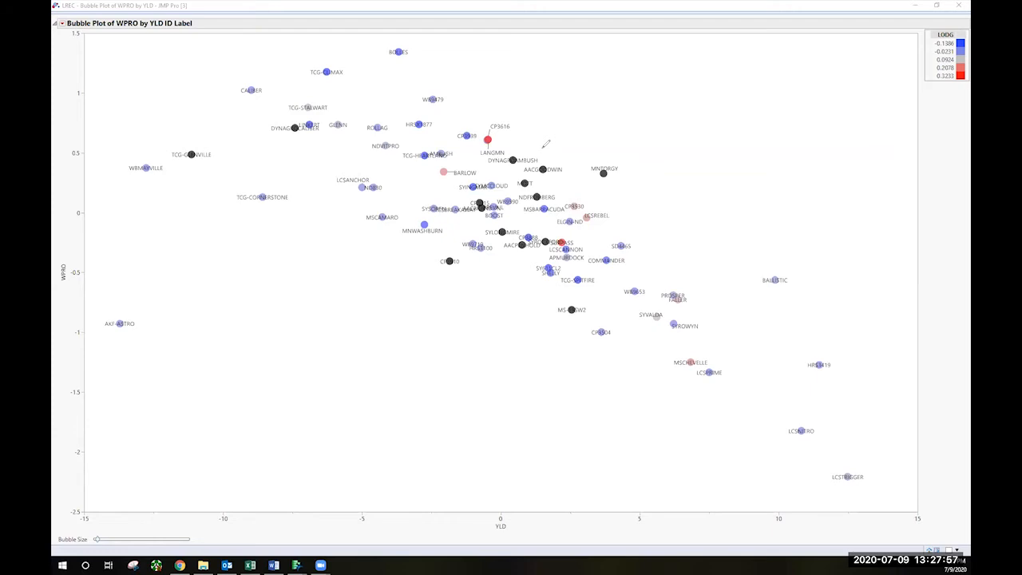
pyautogui.moveTo(610, 160)
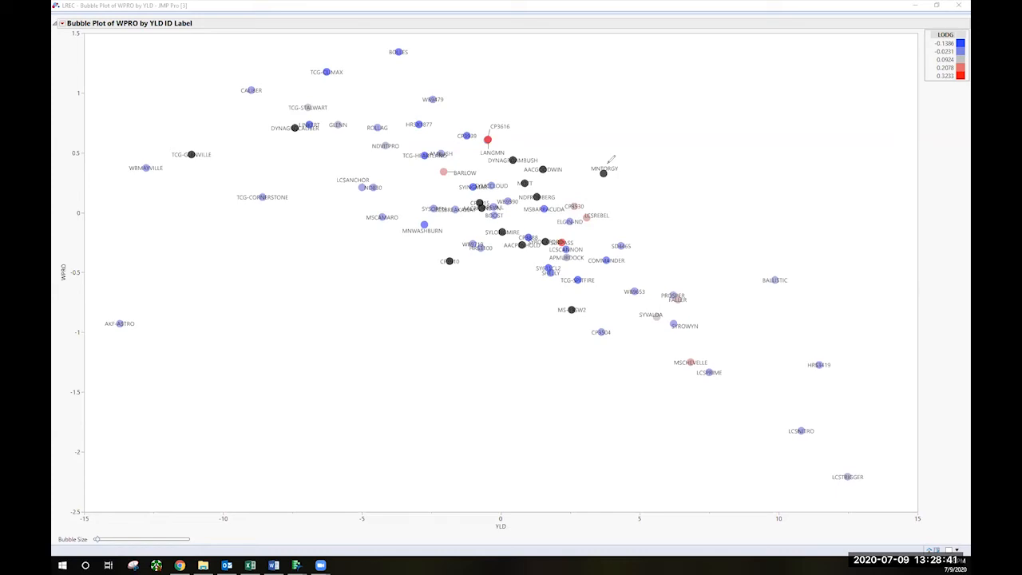
pyautogui.moveTo(629, 175)
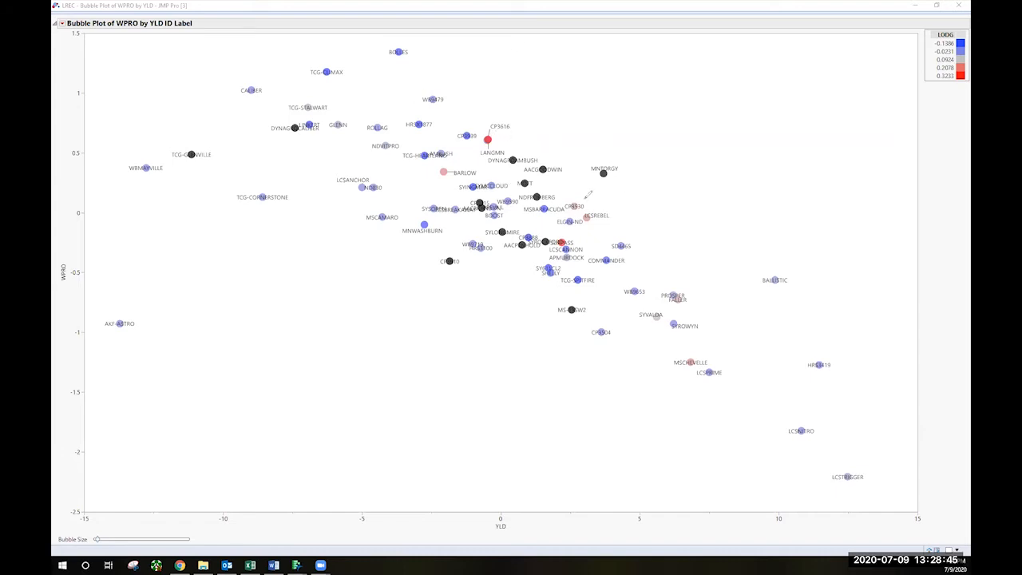
pyautogui.moveTo(609, 163)
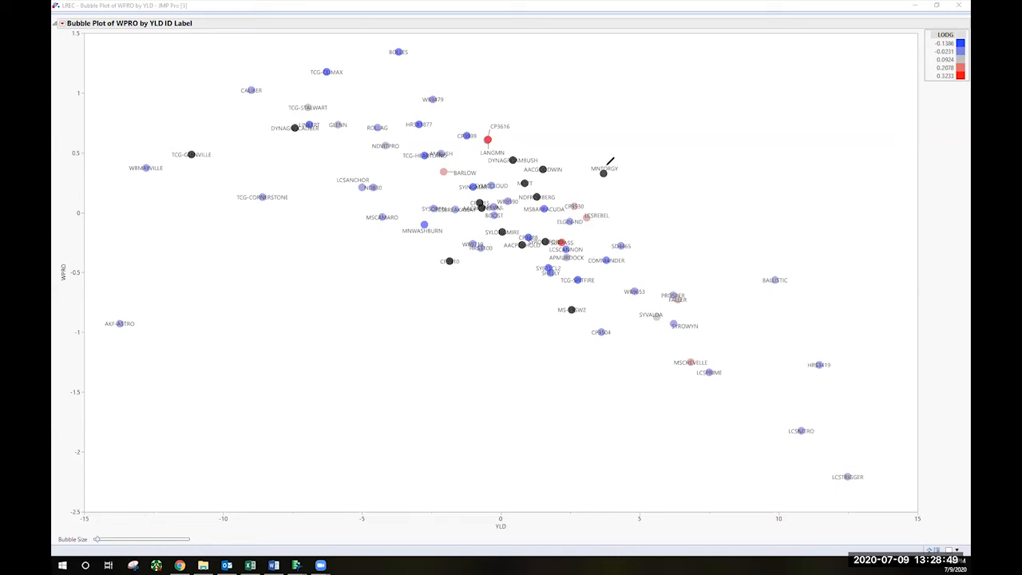
pyautogui.moveTo(685, 390)
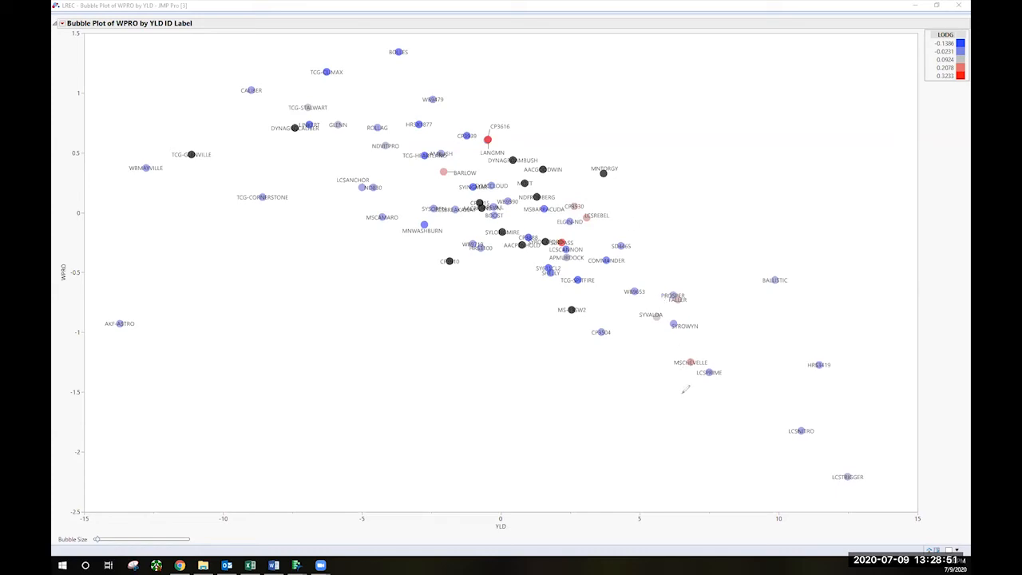
pyautogui.moveTo(862, 482)
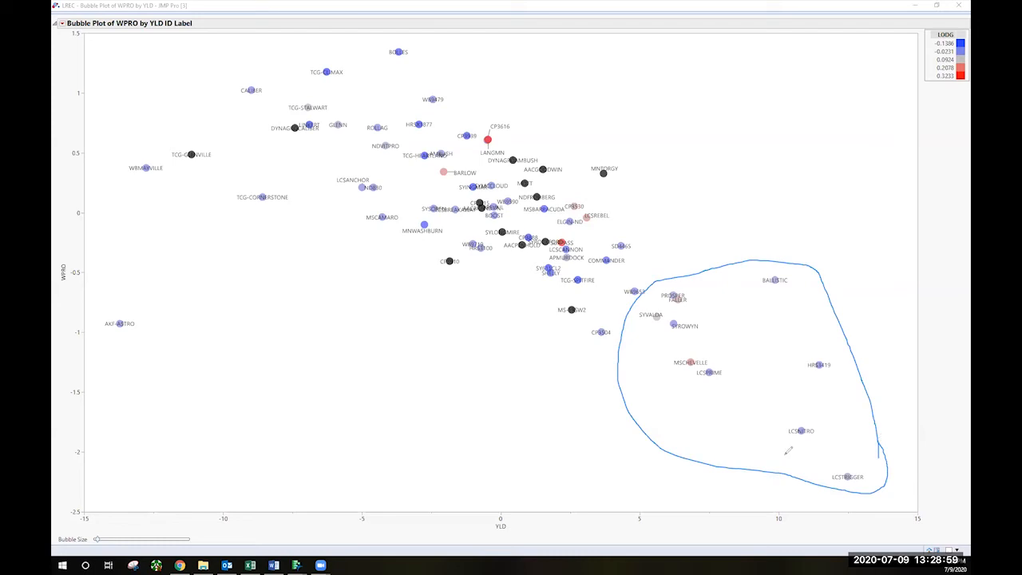
pyautogui.moveTo(747, 223)
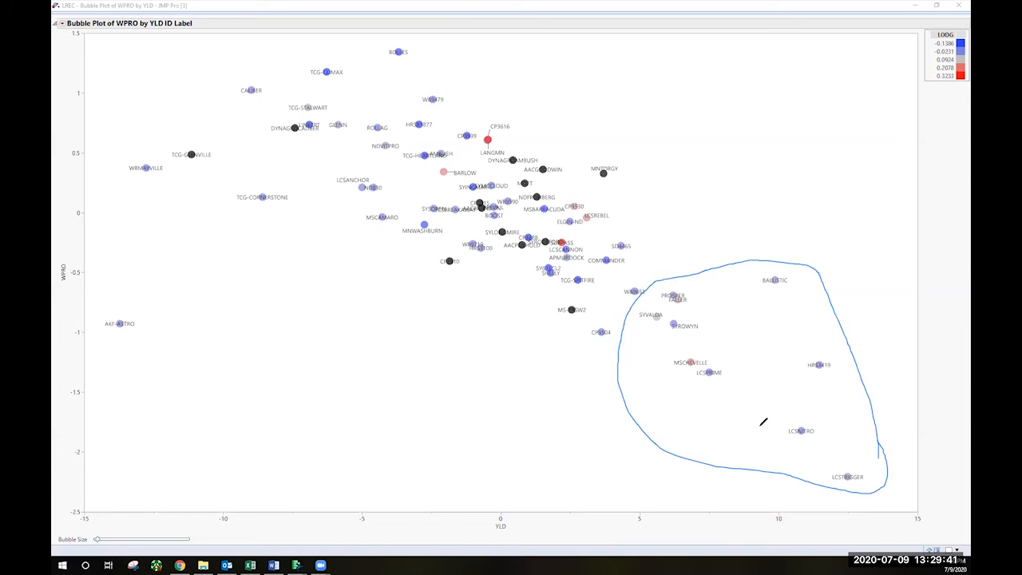
pyautogui.moveTo(811, 463)
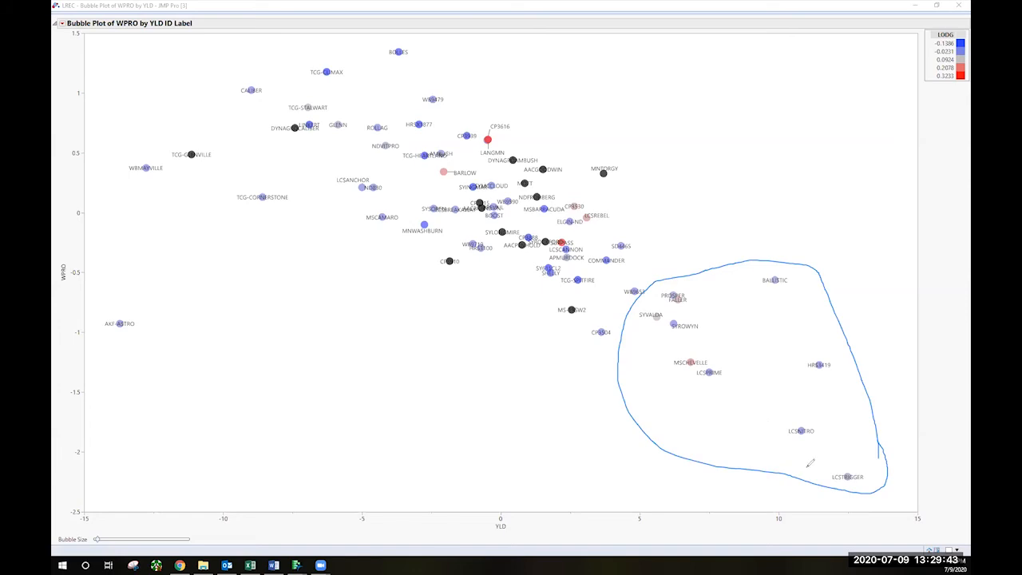
pyautogui.moveTo(843, 511)
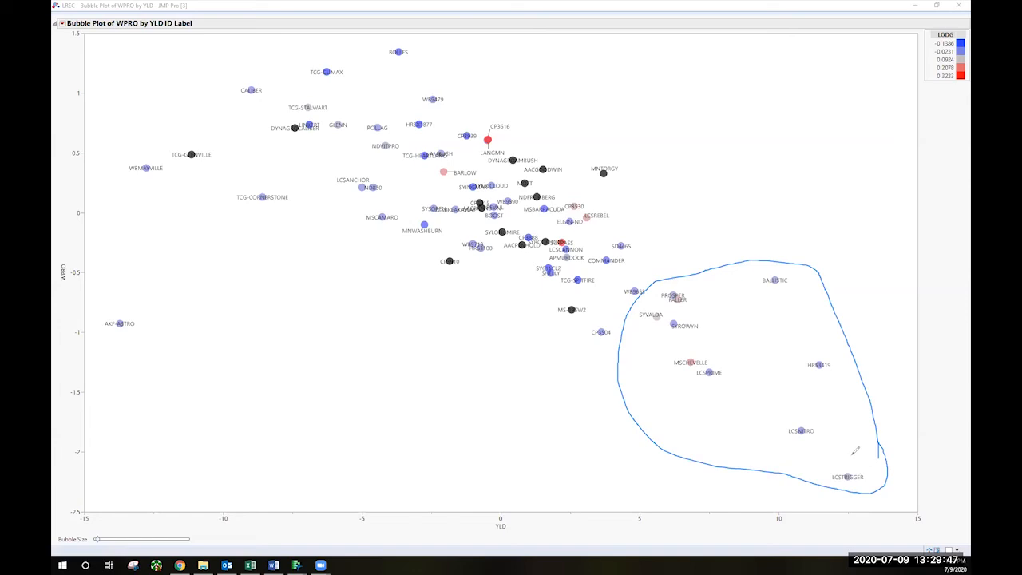
pyautogui.moveTo(815, 439)
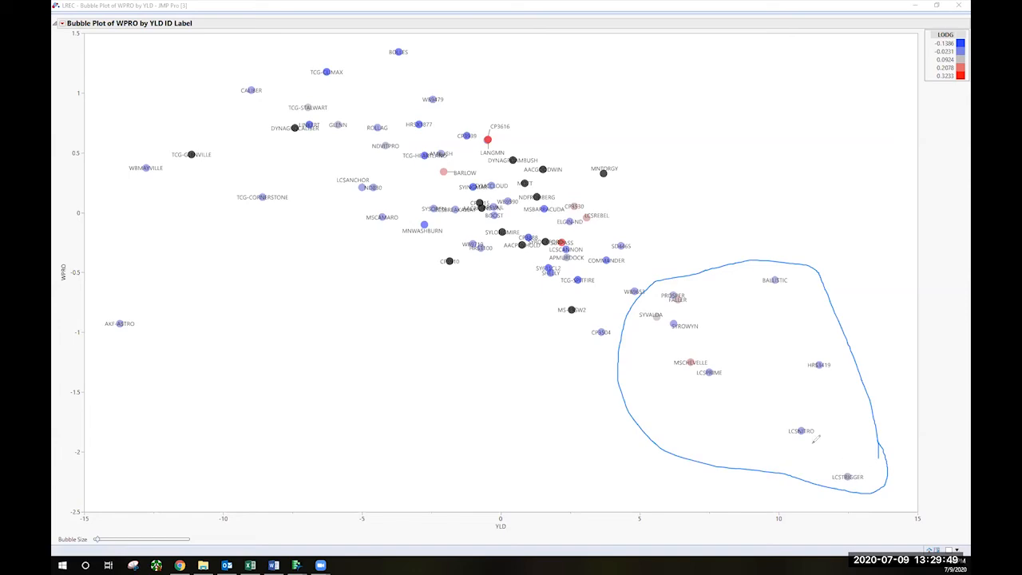
pyautogui.moveTo(827, 412)
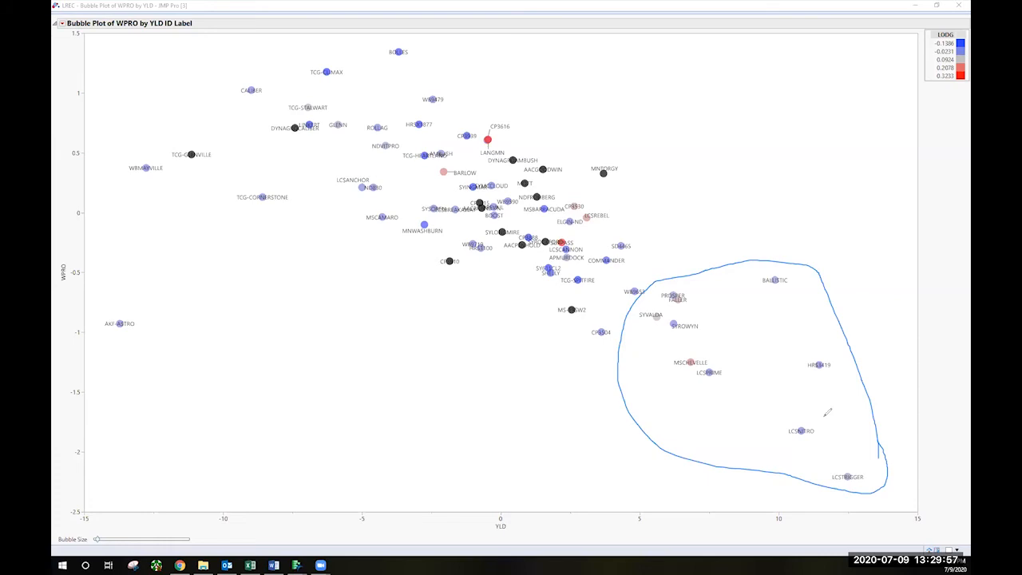
pyautogui.moveTo(835, 463)
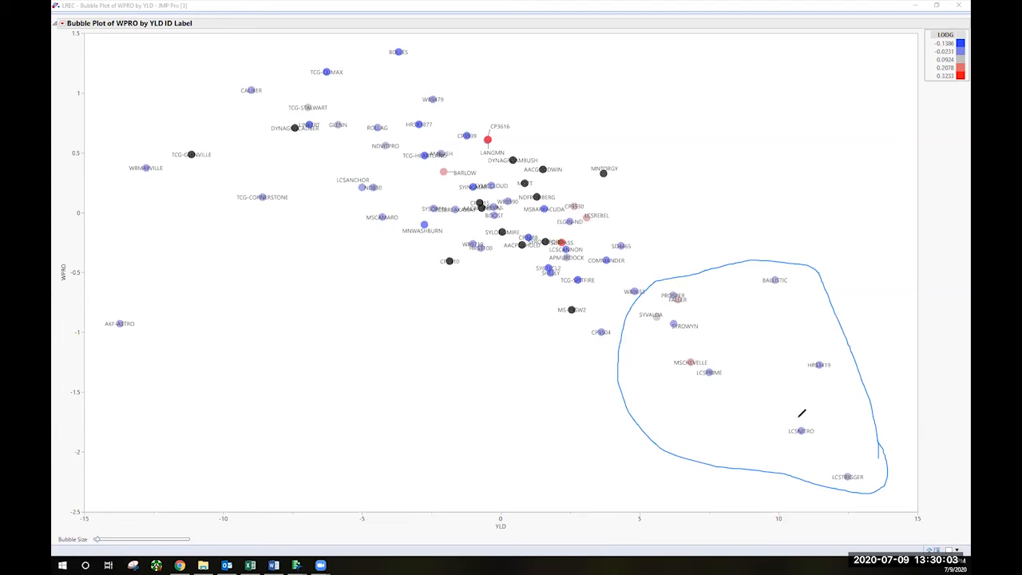
pyautogui.moveTo(622, 246)
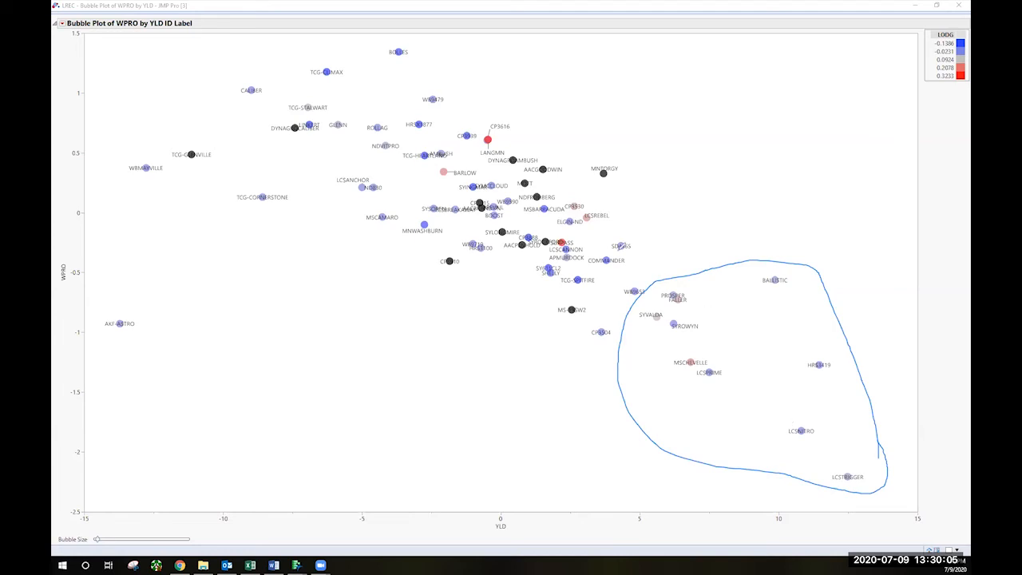
pyautogui.moveTo(664, 220)
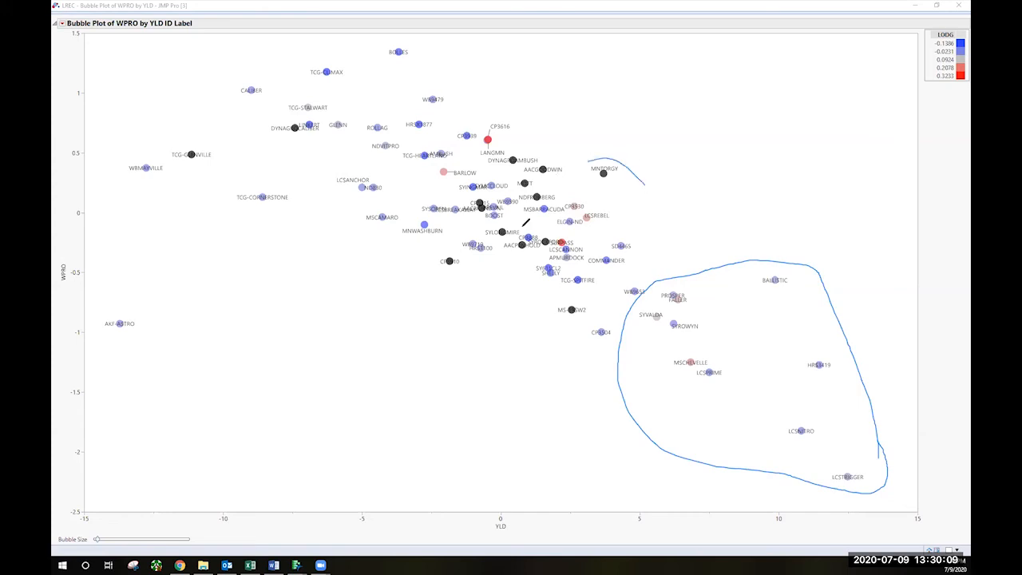
# Draw a second pen loop around the varieties just right of centre, overlapping the lower-right loop
pyautogui.moveTo(655, 120); pyautogui.dragTo(718, 391)
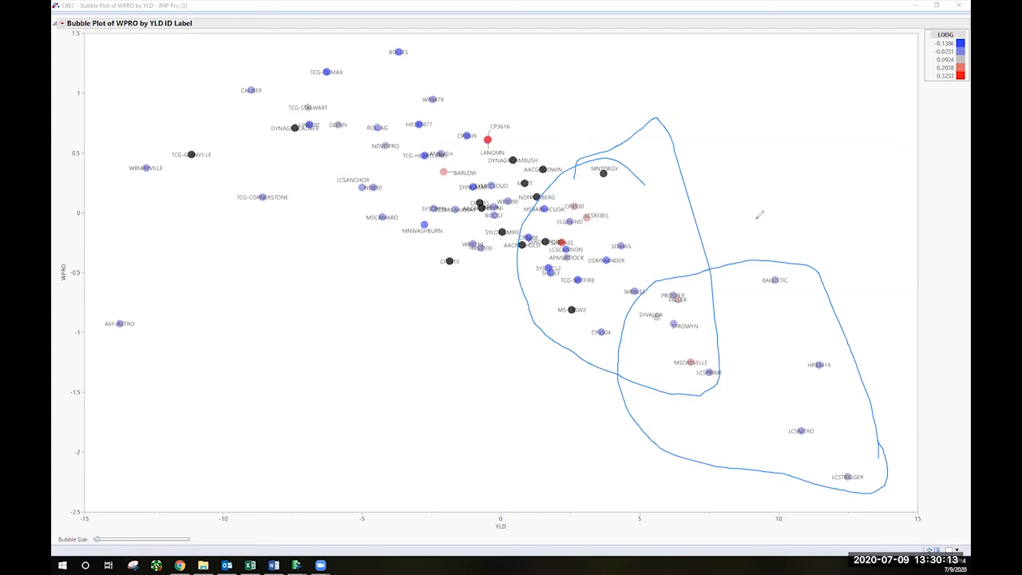
pyautogui.moveTo(622, 207)
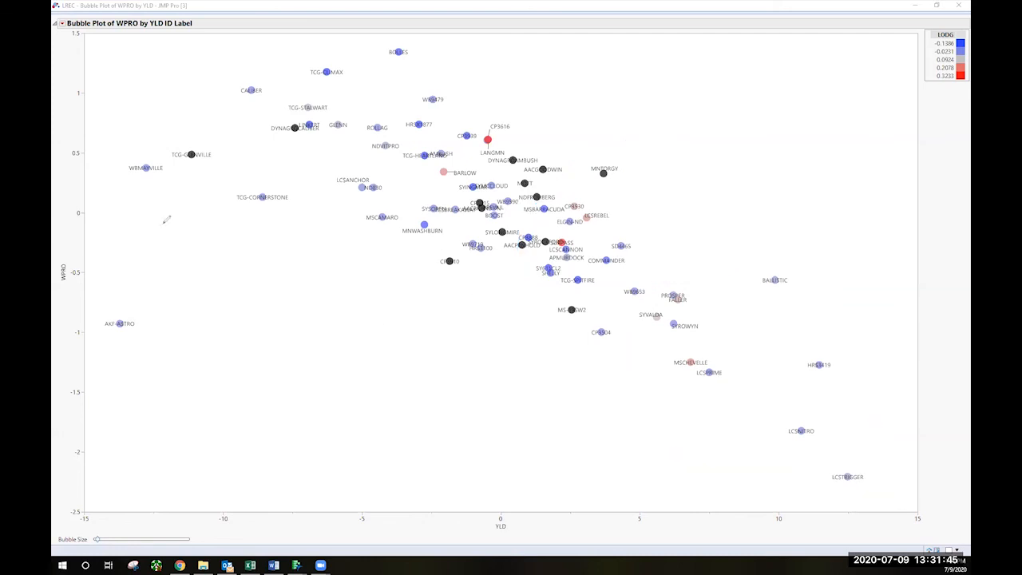
pyautogui.moveTo(514, 195)
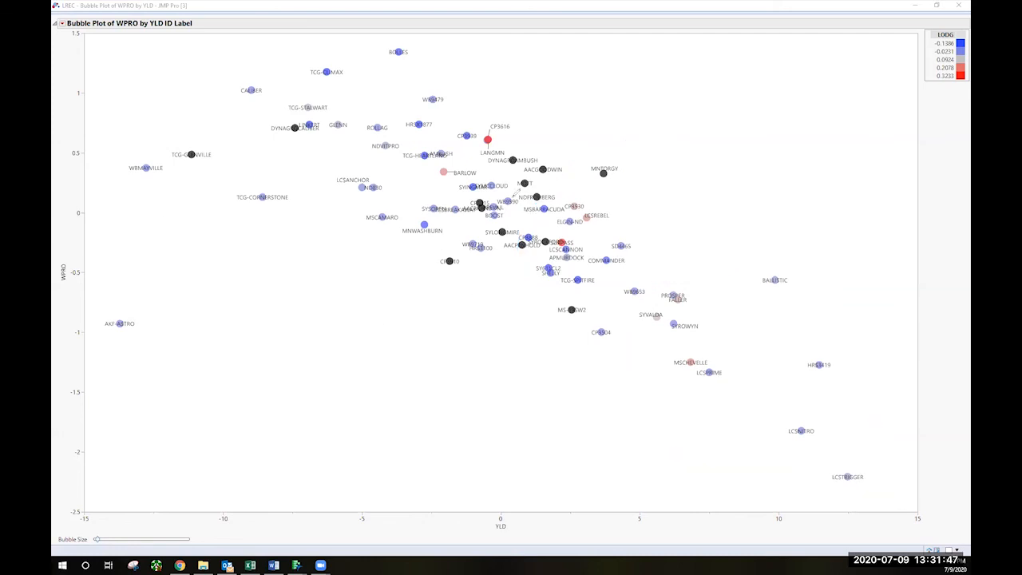
pyautogui.moveTo(604, 201)
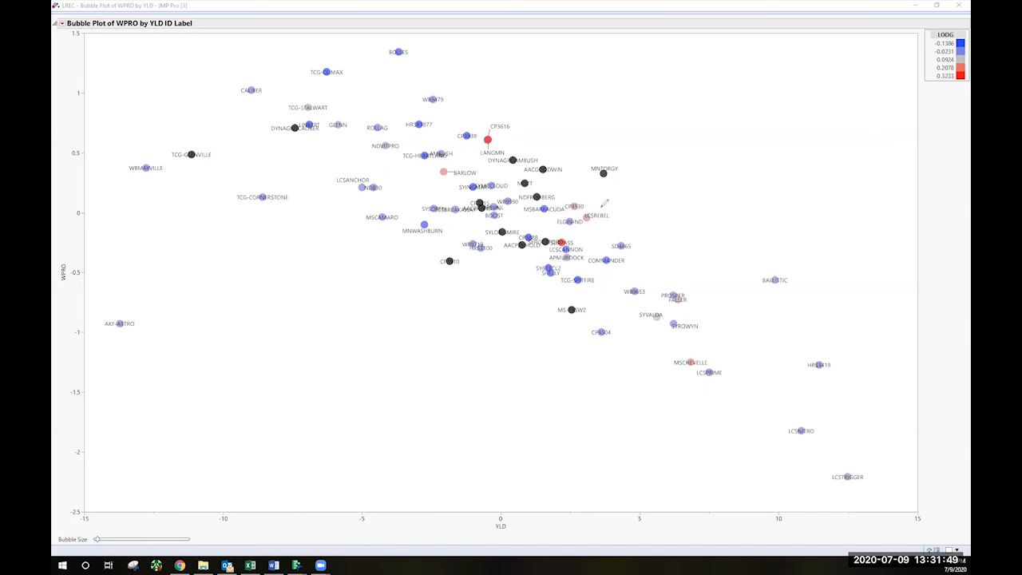
pyautogui.moveTo(657, 354)
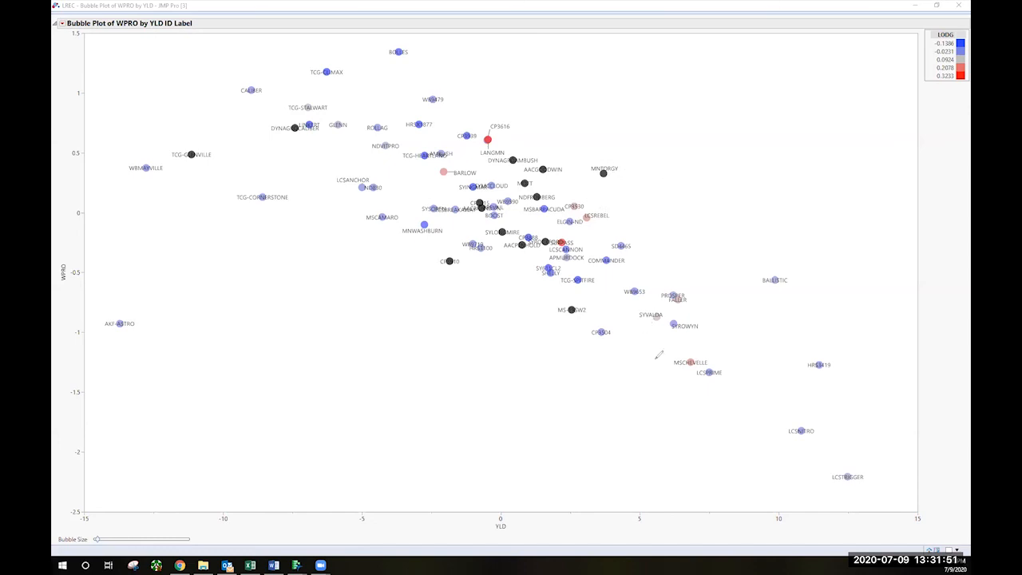
pyautogui.moveTo(654, 243)
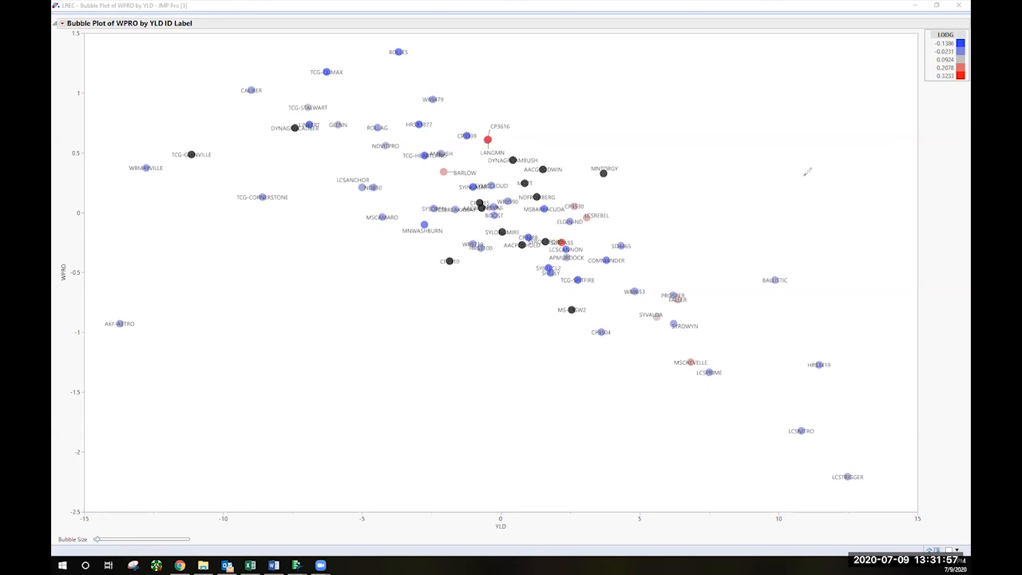
pyautogui.moveTo(862, 99)
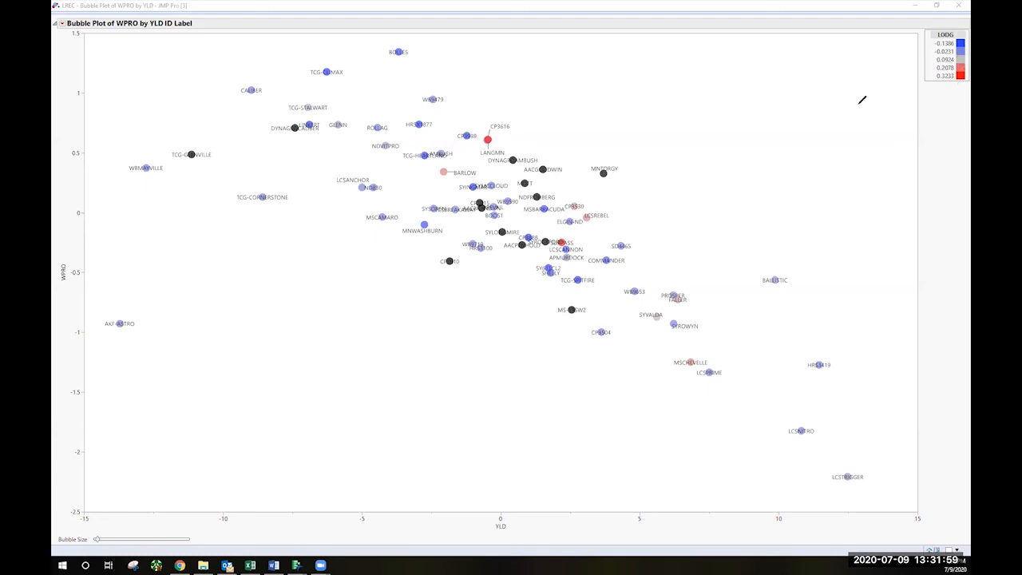
pyautogui.moveTo(619, 118)
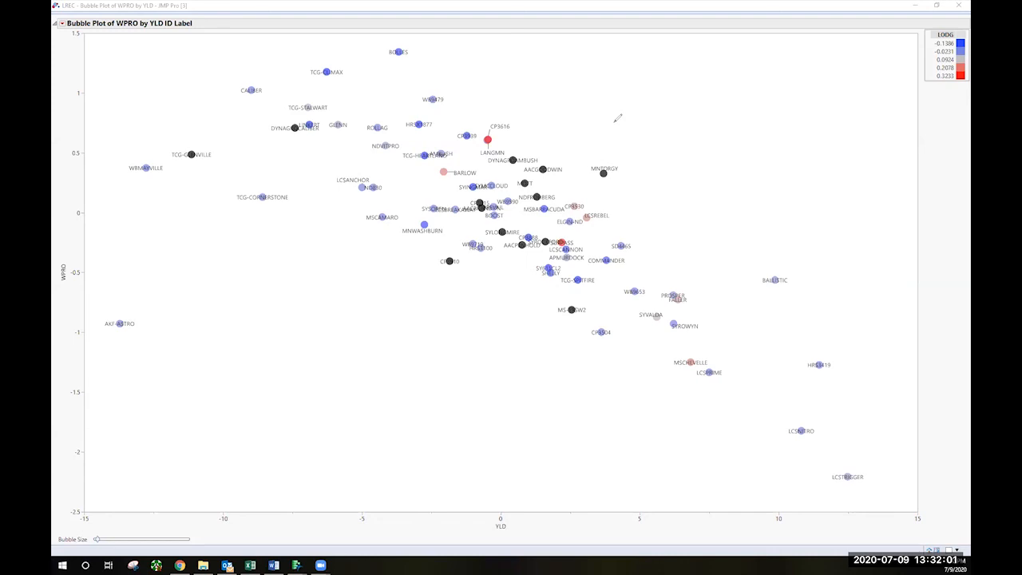